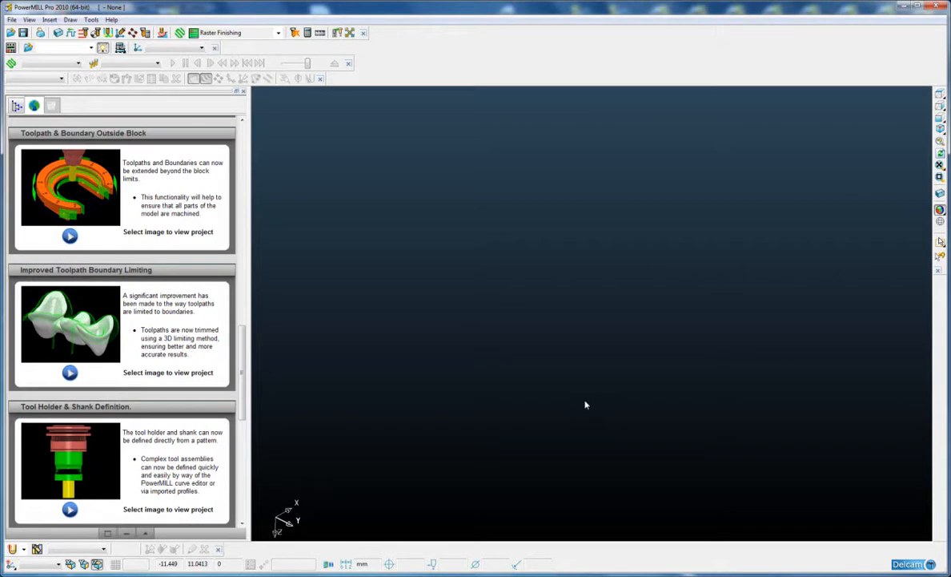
mouse_move(279, 10)
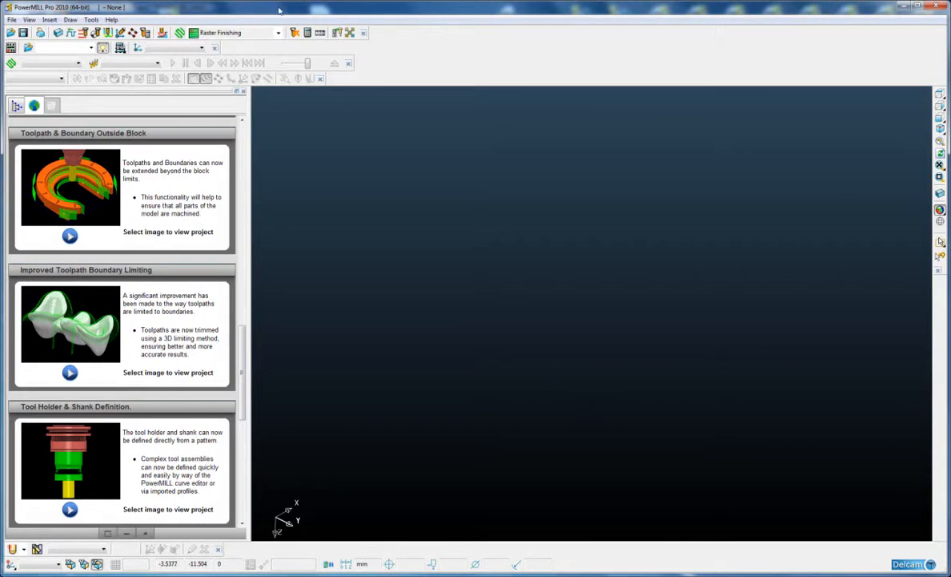
mouse_move(122, 8)
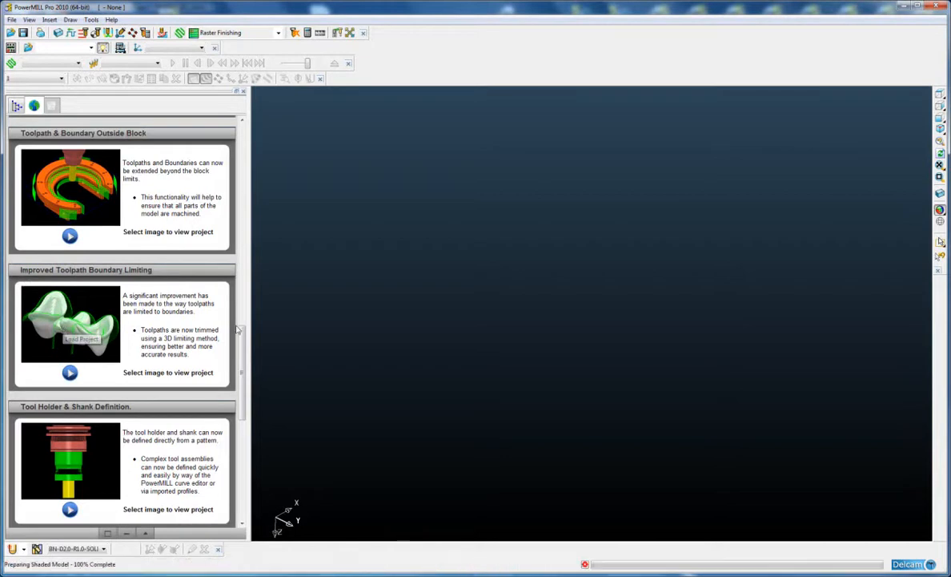
- Show the Explorer project tree and display the transparent stock block around the bridge model
click(80, 340)
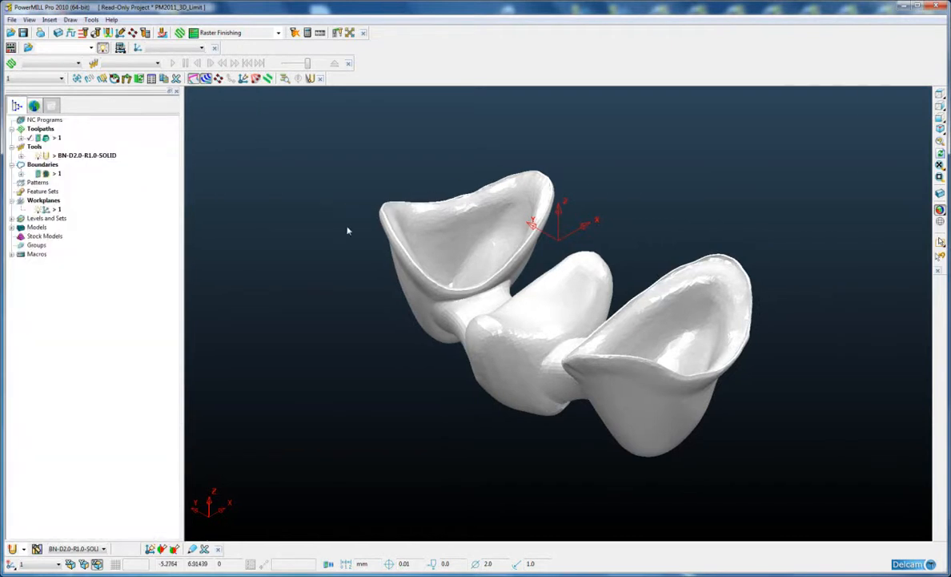
mouse_move(711, 202)
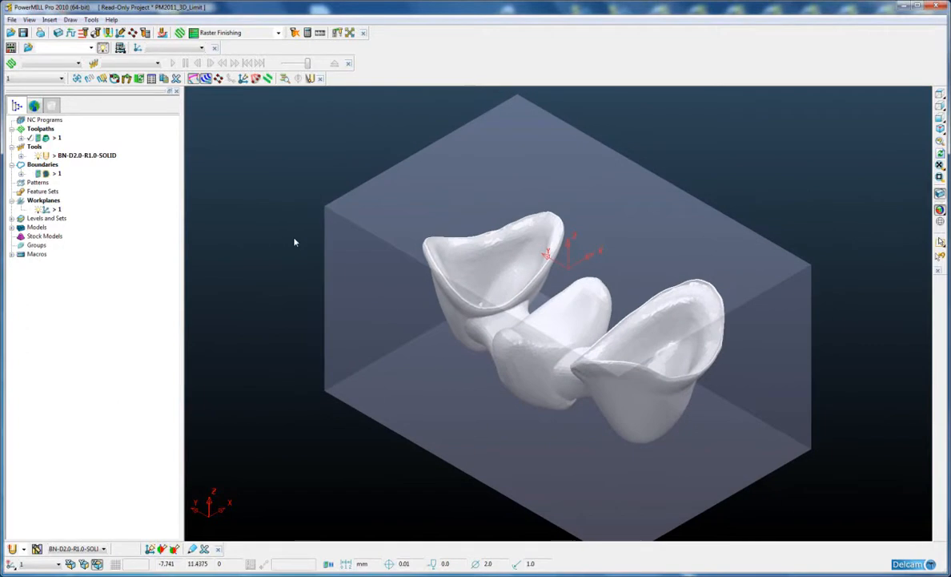
click(58, 173)
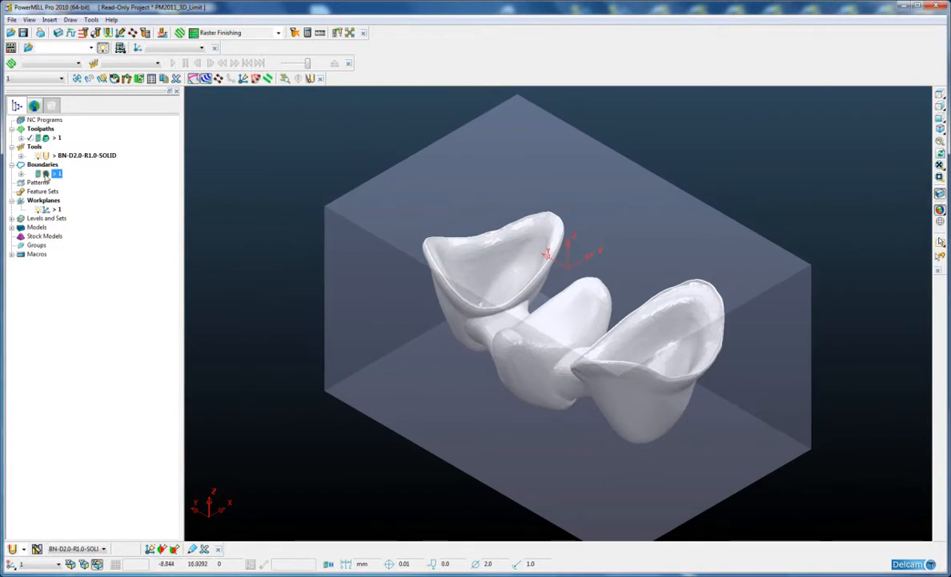
- Create and accept a silhouette boundary outlining the bridge model from the Boundaries node
right_click(58, 173)
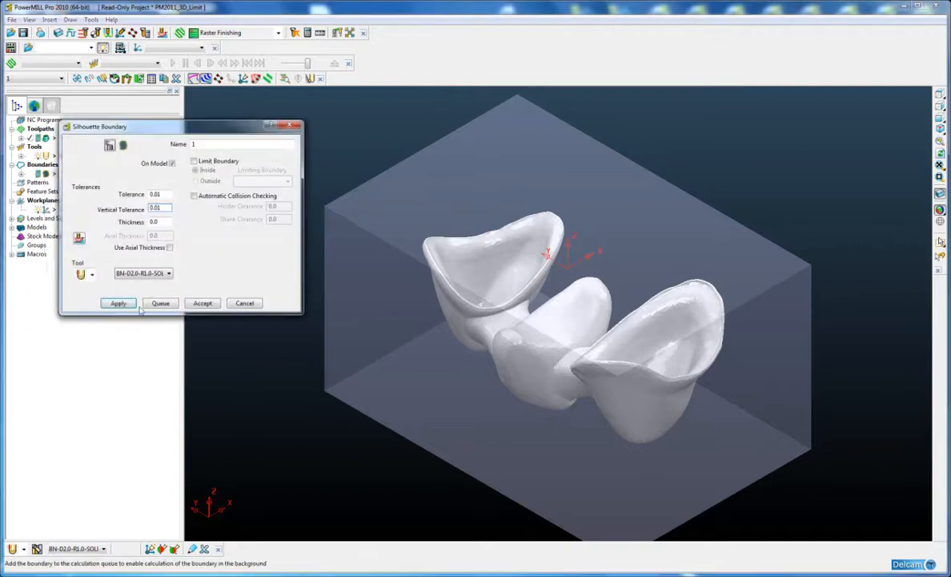
click(119, 303)
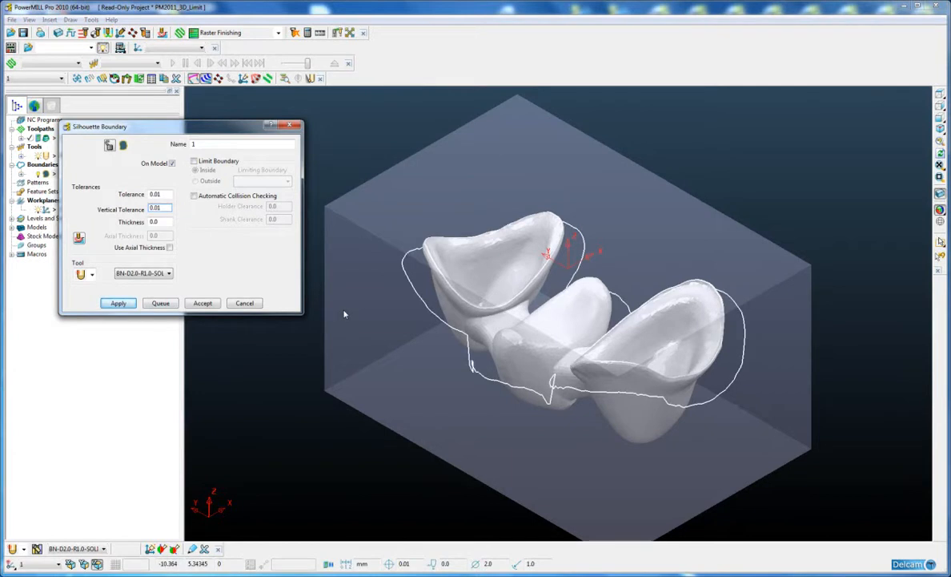
click(202, 303)
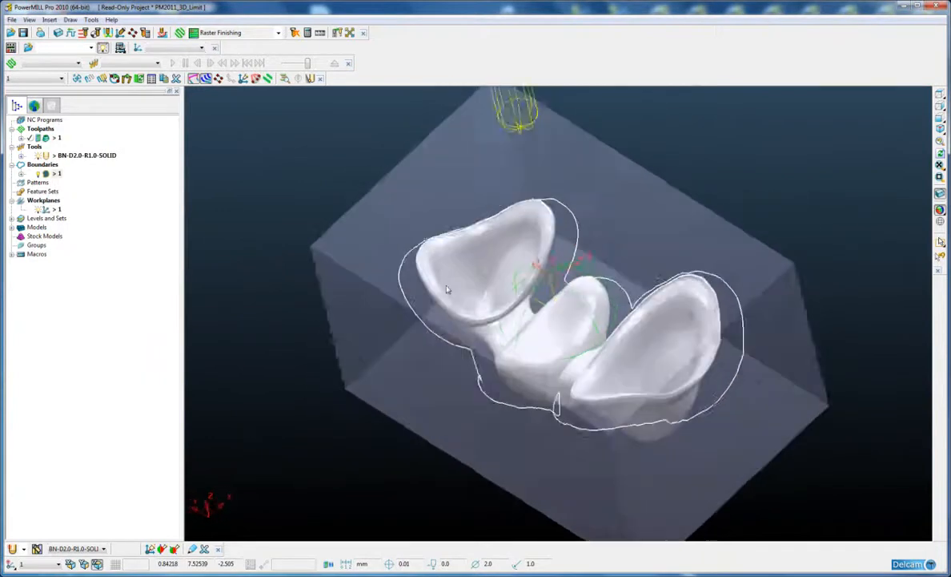
- Calculate a 3D Offset Finishing toolpath limited to the silhouette boundary
right_click(58, 137)
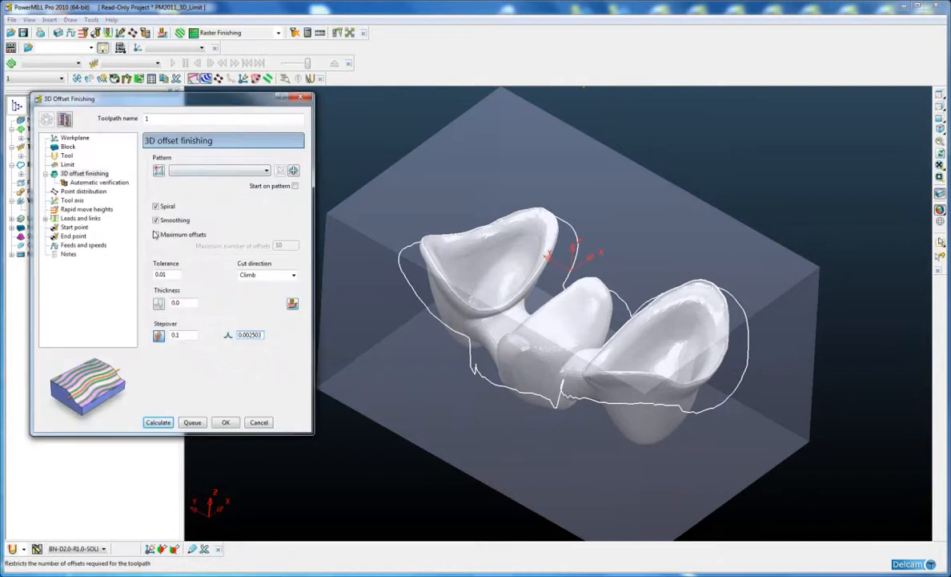
click(155, 234)
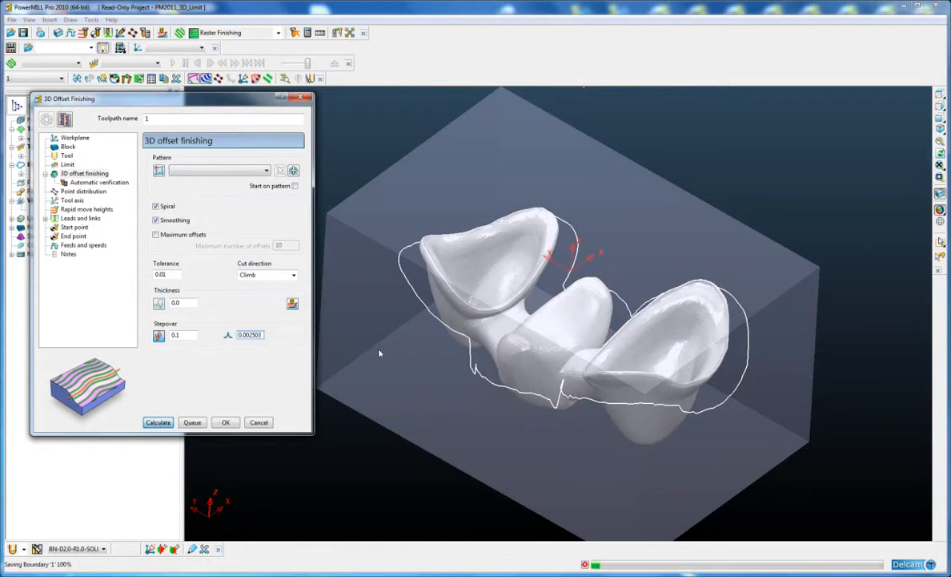
click(157, 423)
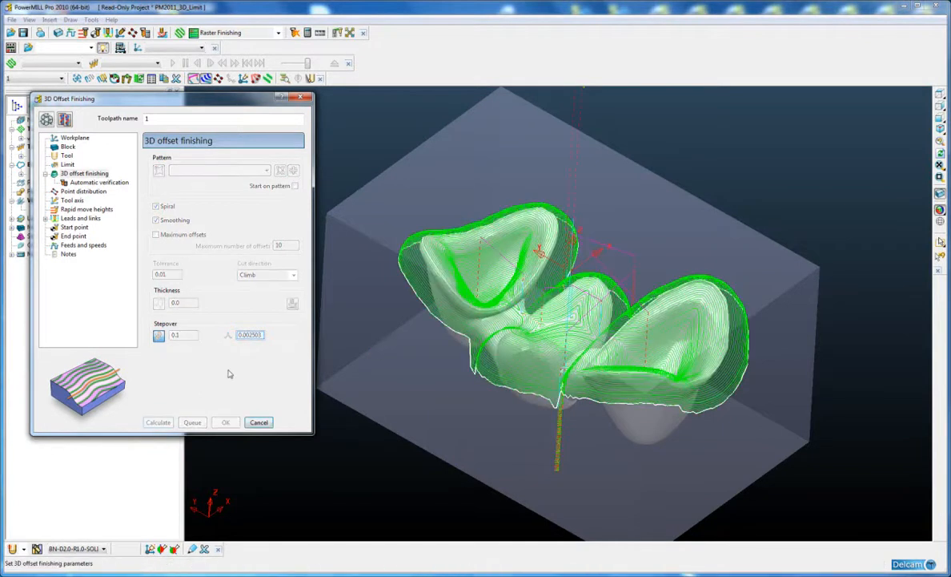
- Cancel the finishing dialog, orbit to inspect the toolpath's vertical legs, then switch to PowerMILL 2011's Explorer
click(224, 423)
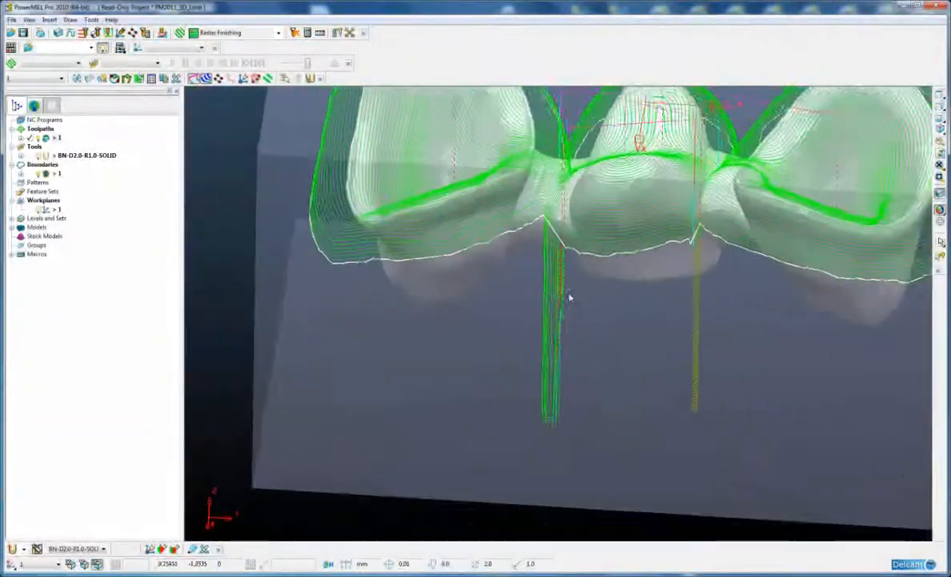
drag(568, 296, 493, 331)
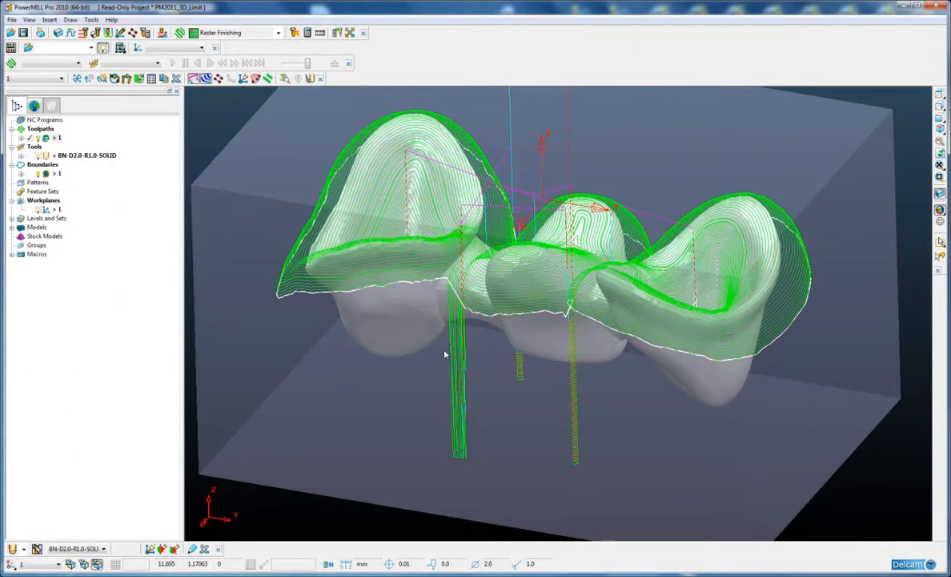
key(alt+tab)
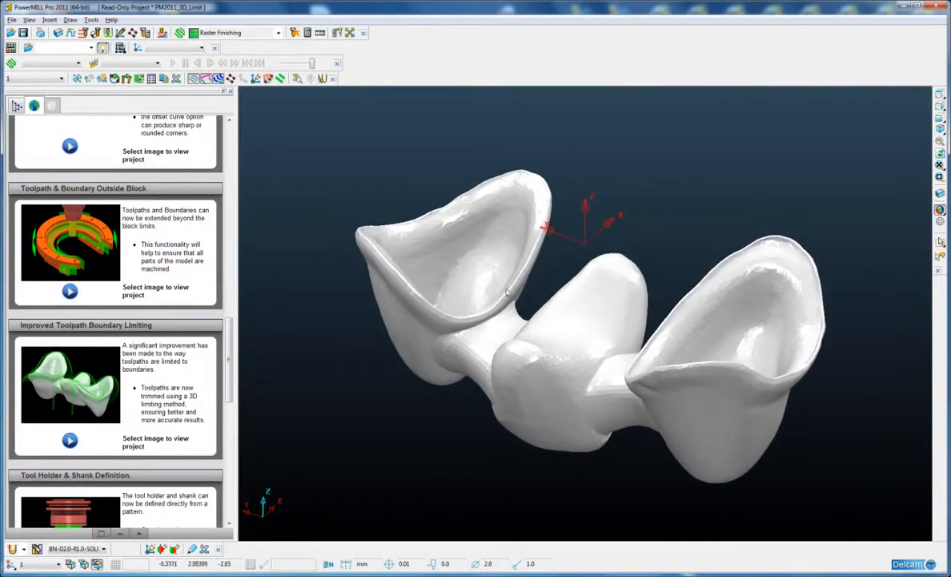
click(13, 106)
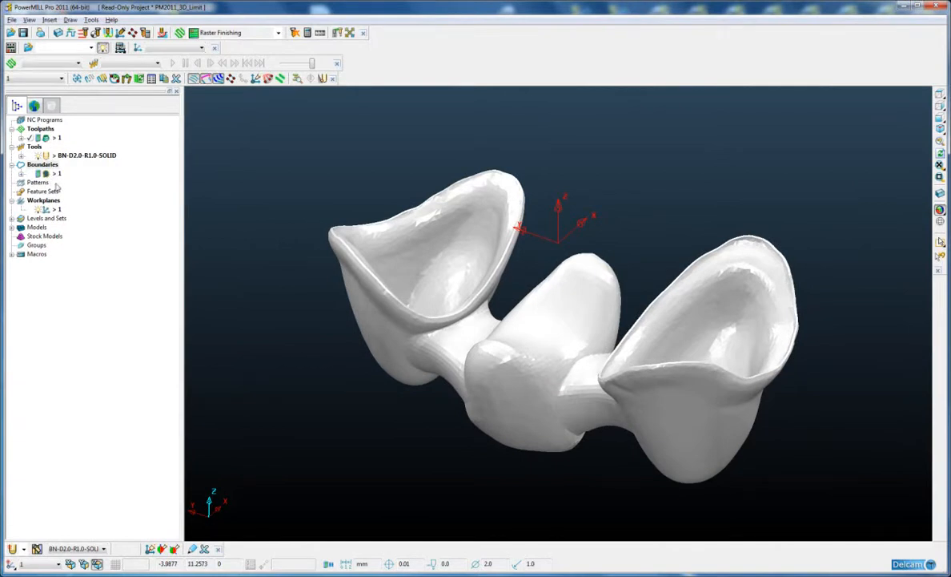
- Reapply and accept boundary 1's silhouette settings so it outlines the bridge model
right_click(58, 173)
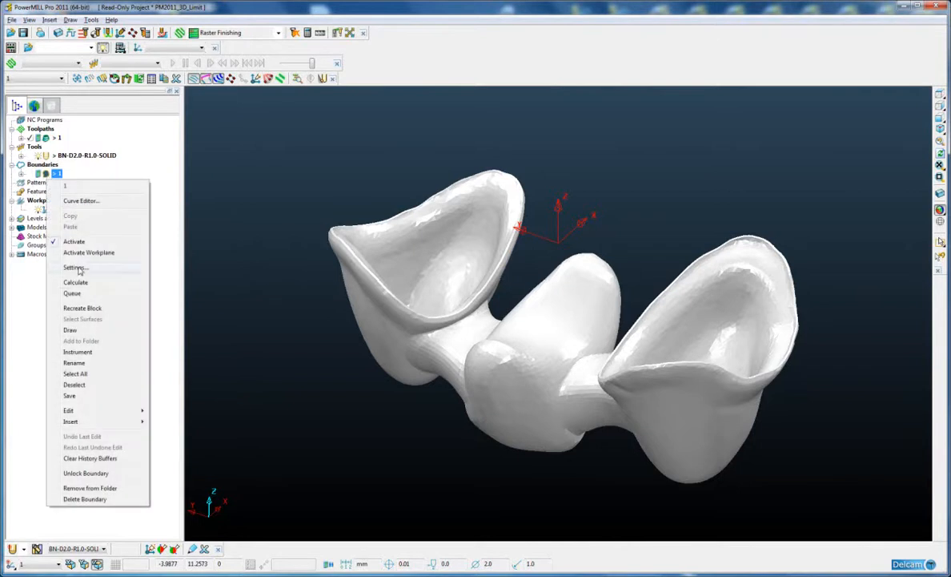
click(74, 268)
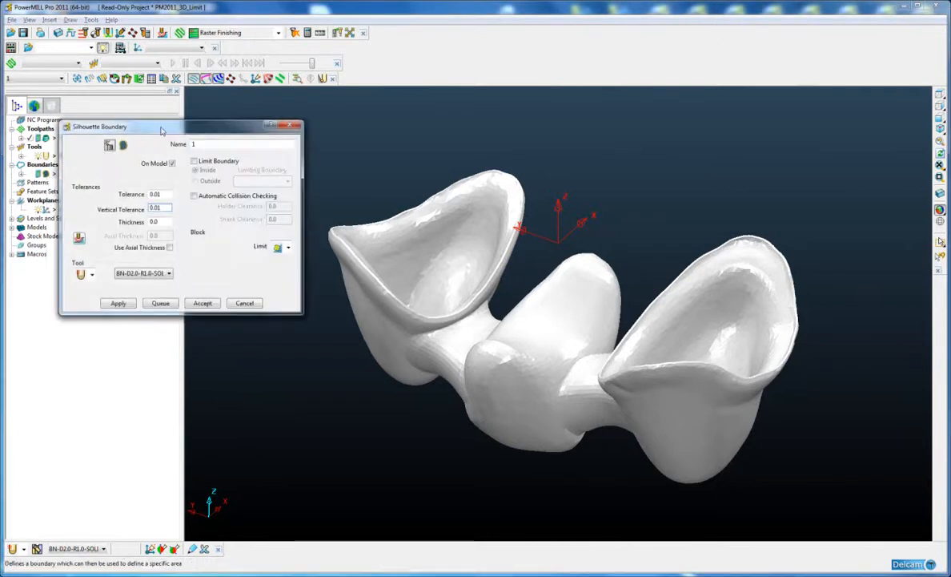
click(124, 301)
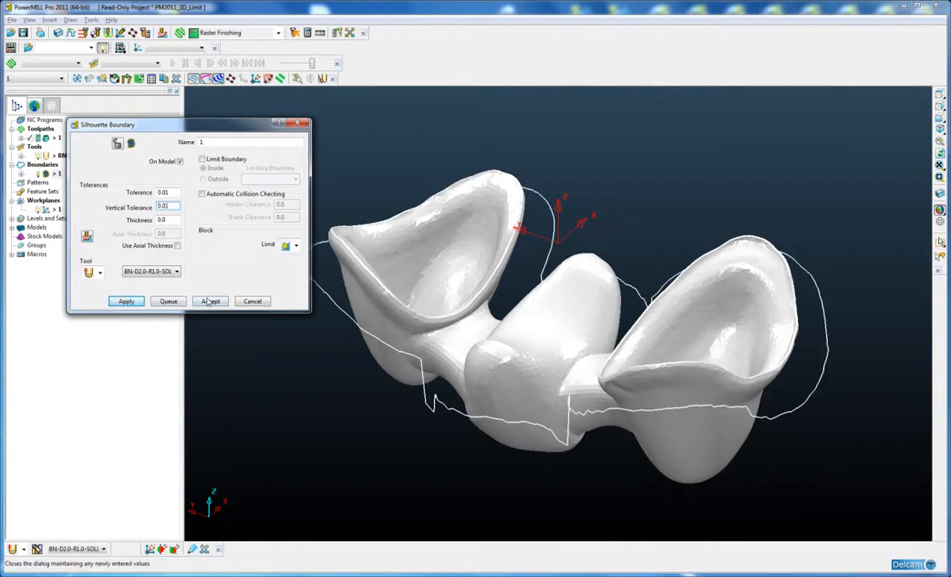
click(211, 301)
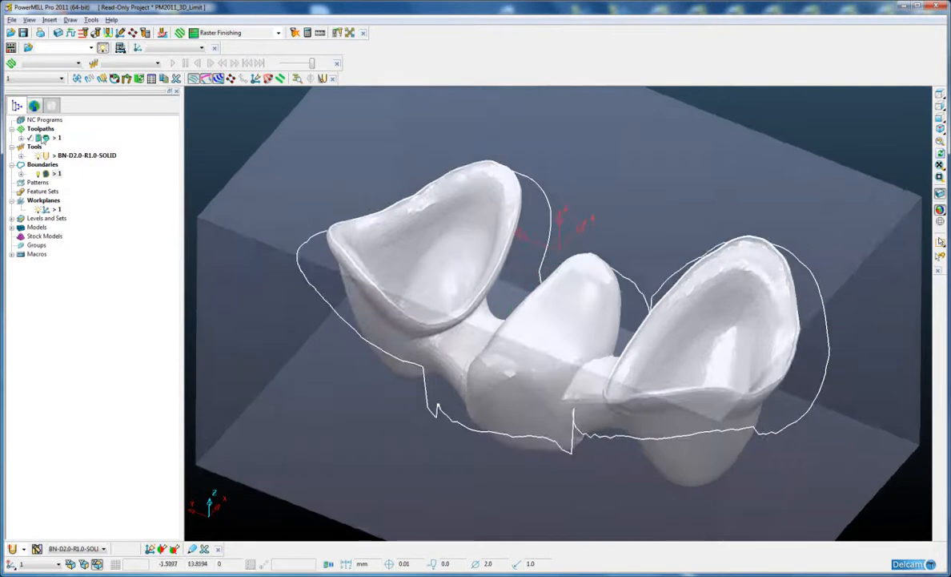
- Calculate the 3D Offset Finishing toolpath over the bridge from the Toolpaths node
right_click(58, 138)
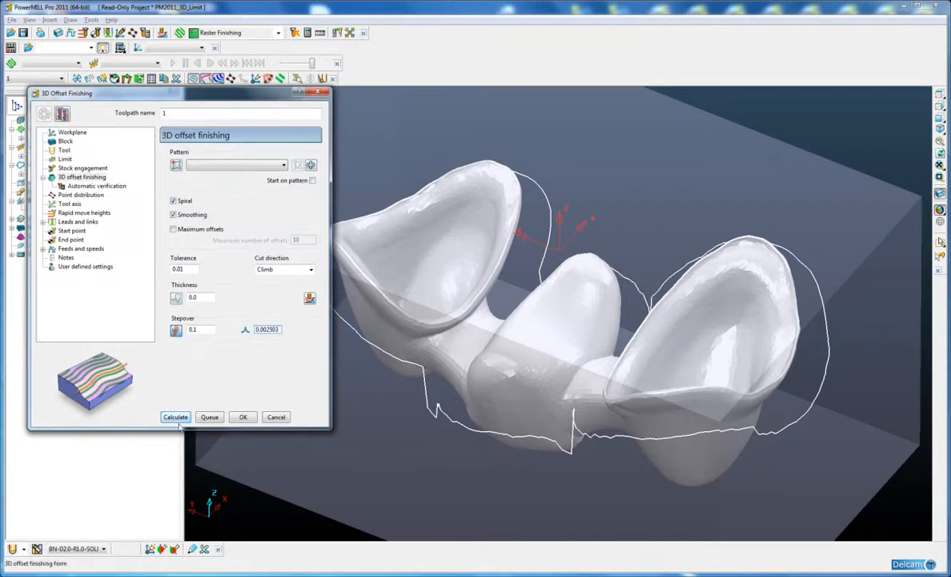
mouse_move(176, 417)
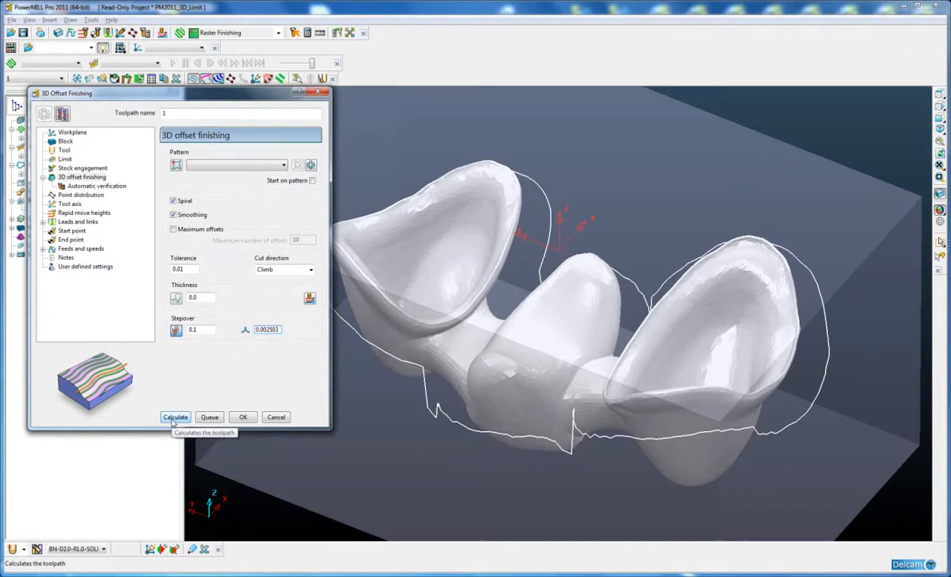
click(176, 416)
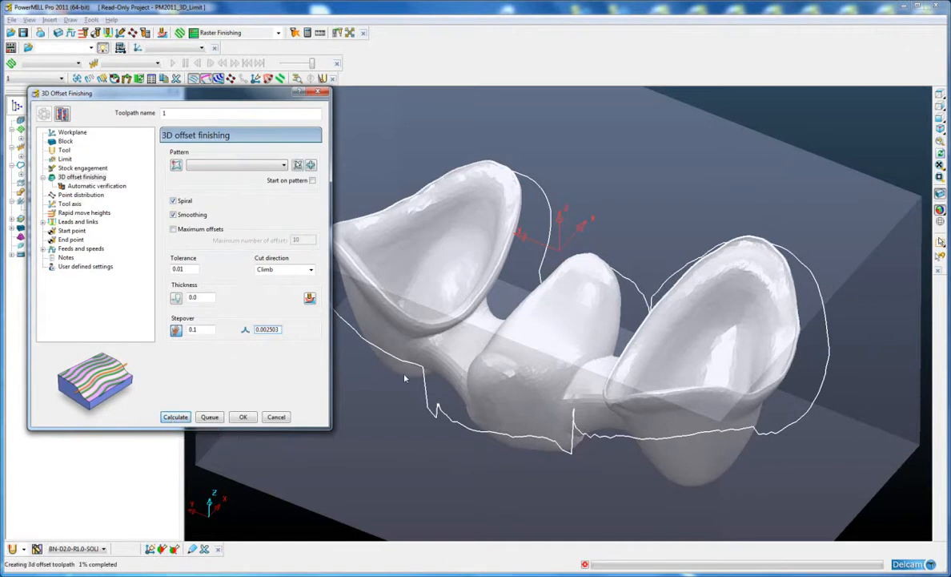
click(176, 417)
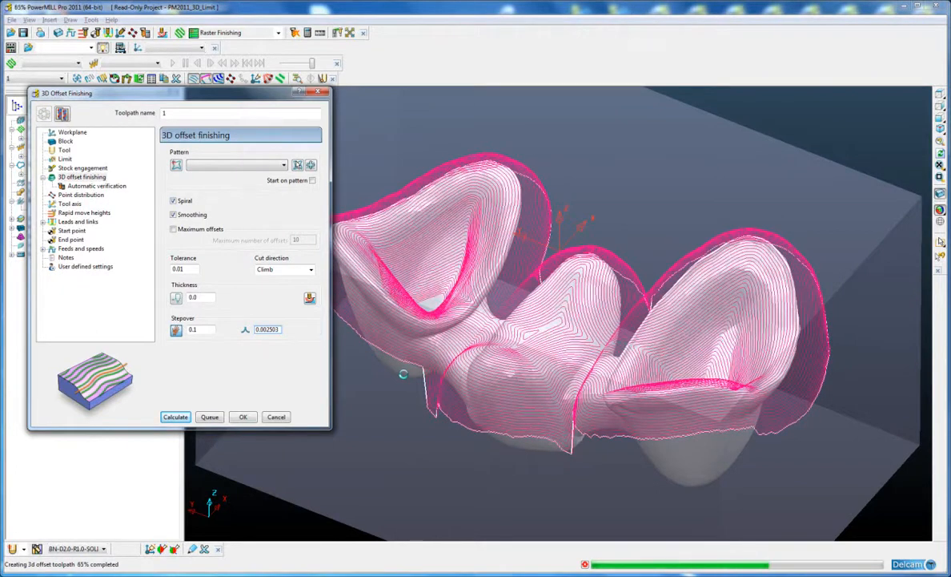
click(176, 416)
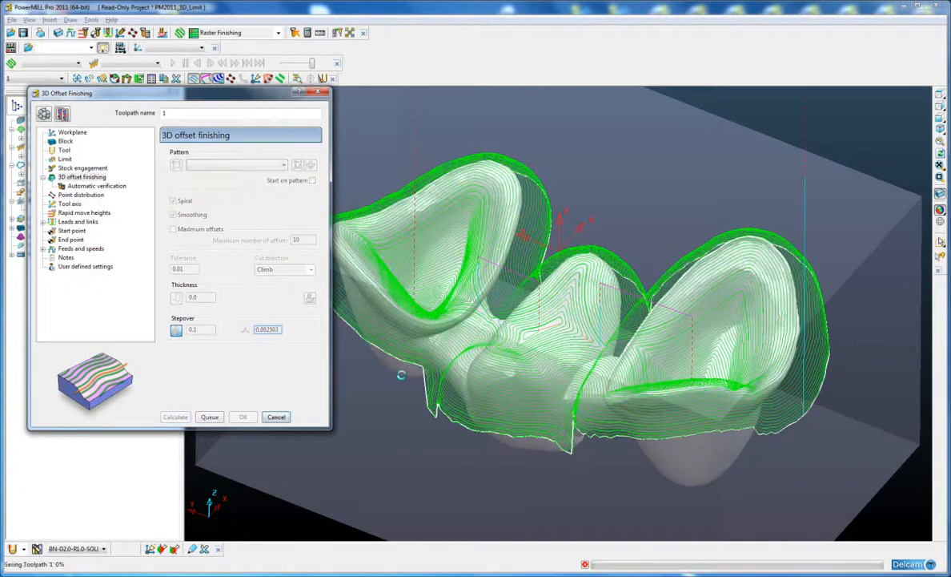
- Cancel the finishing dialog and orbit to check the toolpath trimmed along the boundary edge
click(243, 417)
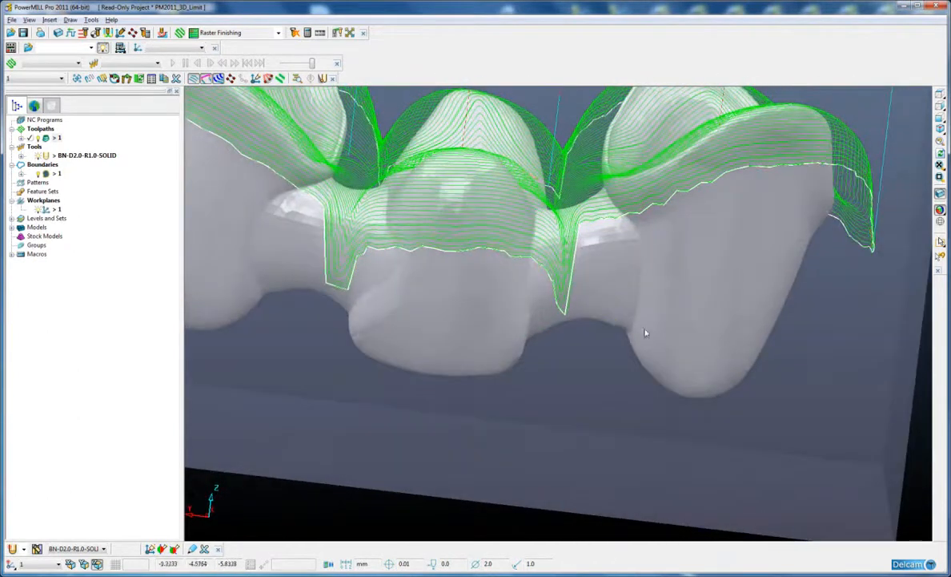
drag(647, 331, 532, 324)
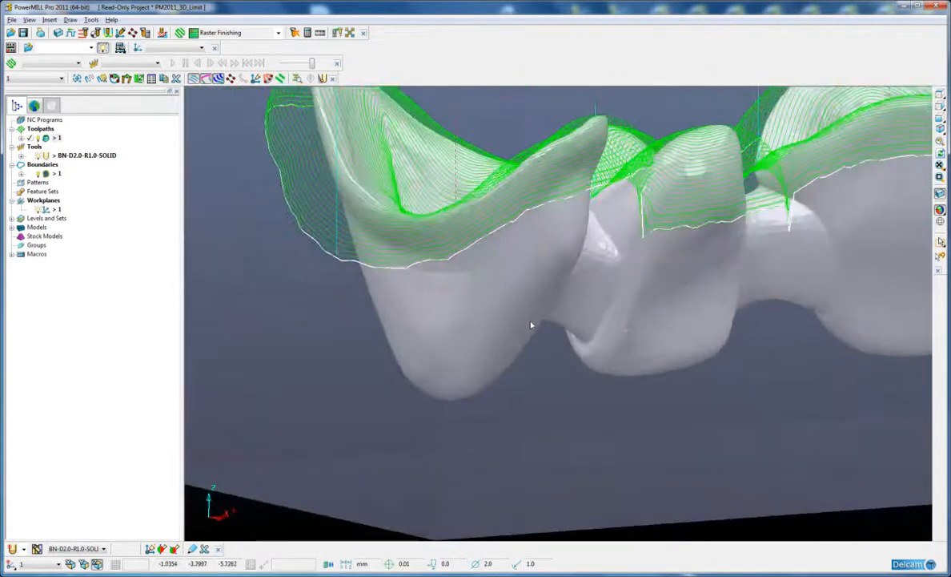
drag(532, 323, 469, 282)
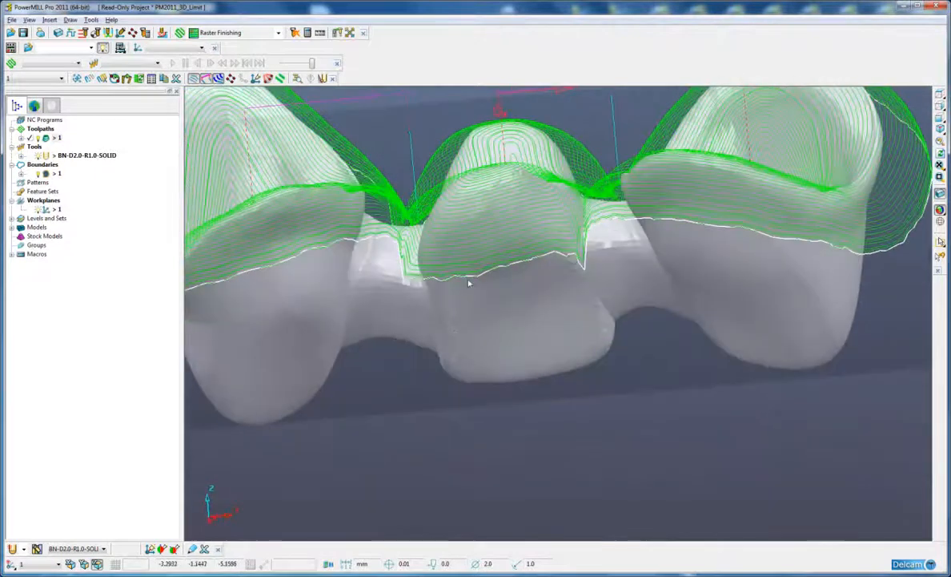